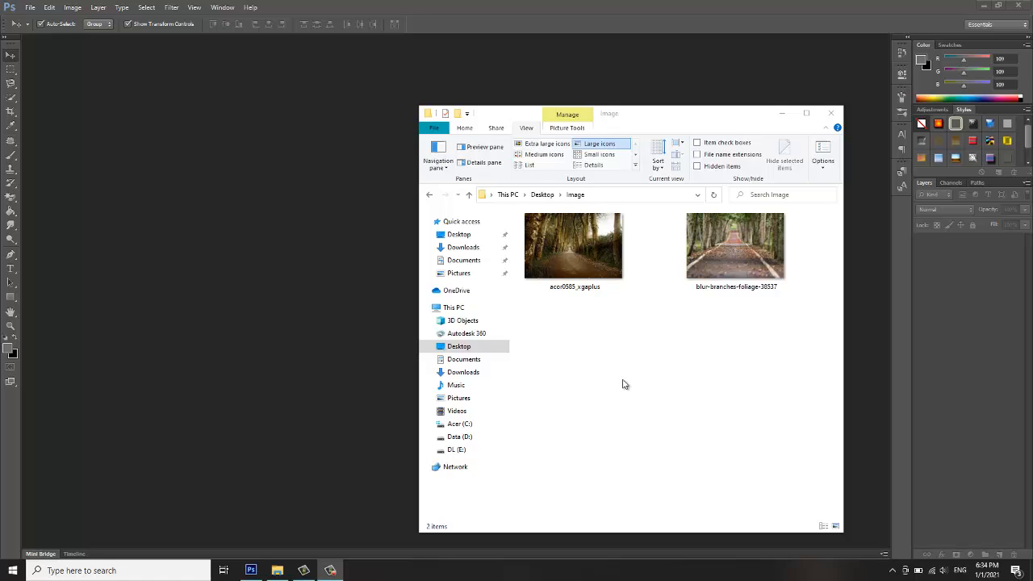
mouse_move(696, 321)
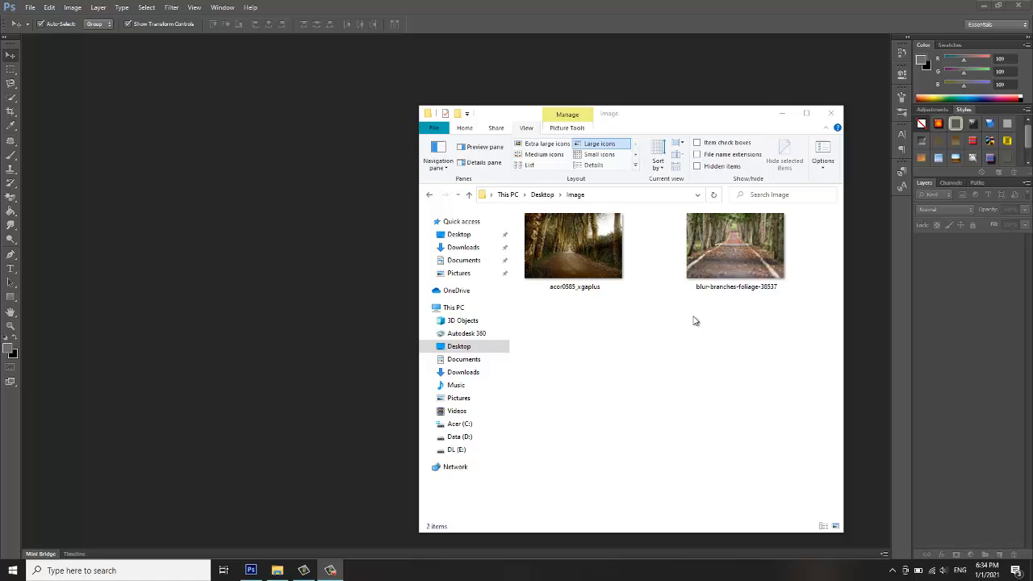
mouse_move(617, 302)
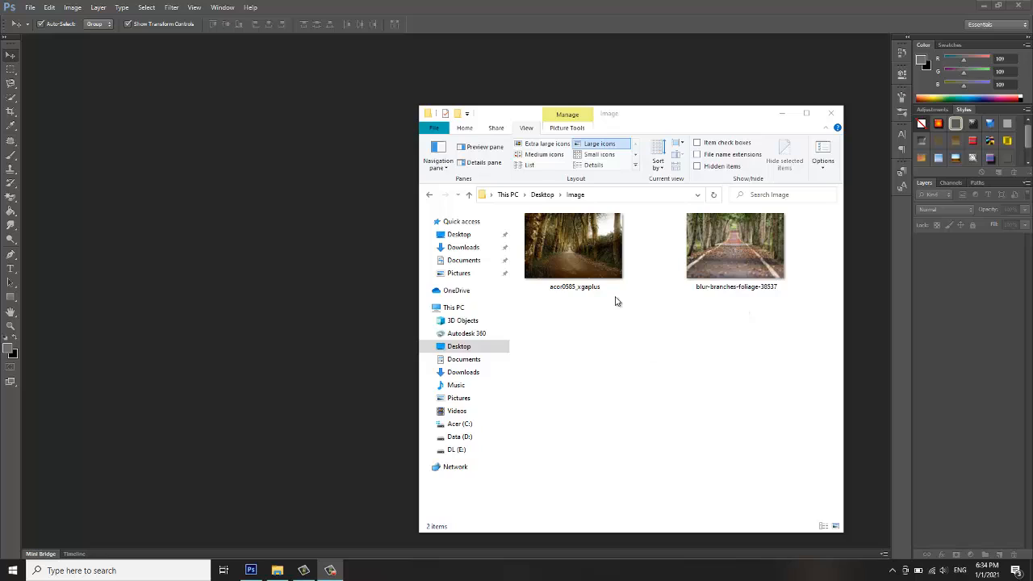
Open the acor0585_xgaplus road photo from the Image folder in Photoshop
click(574, 246)
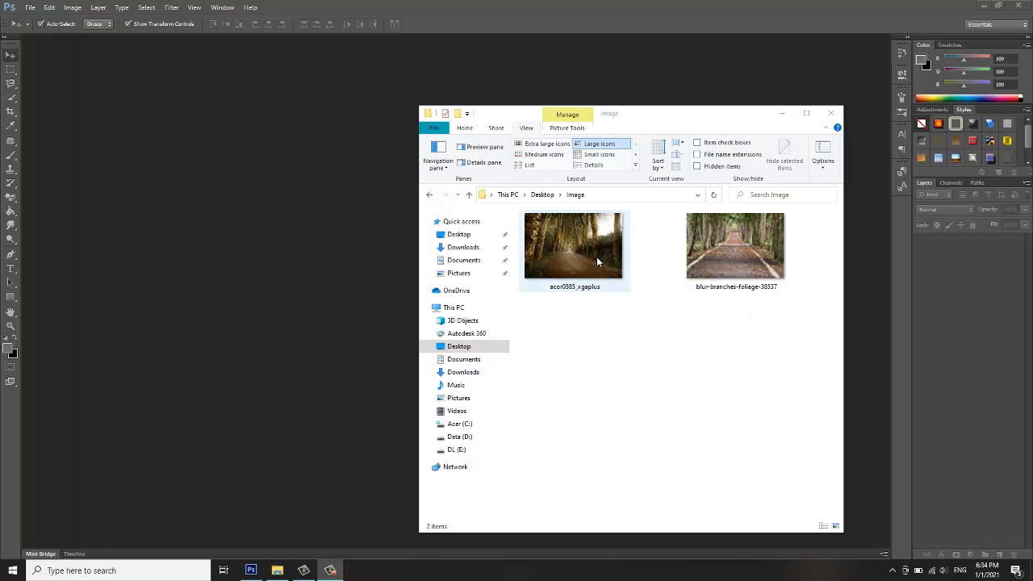
click(574, 245)
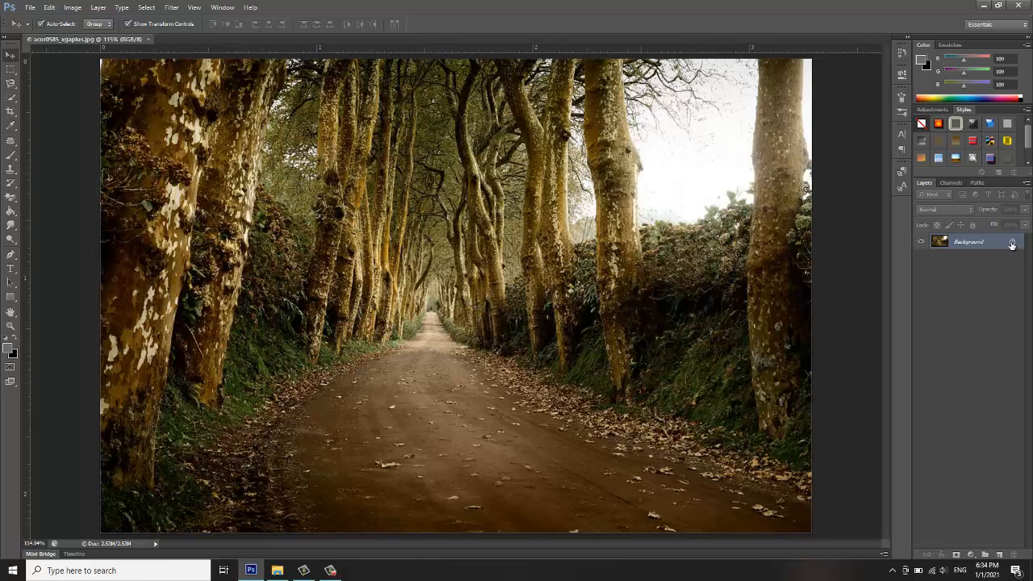
mouse_move(1013, 242)
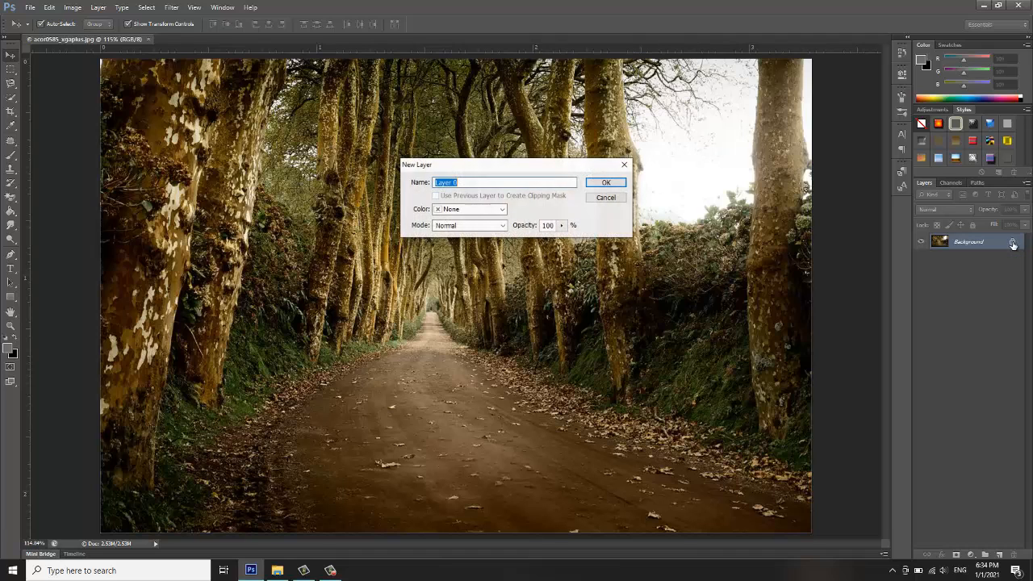
Convert the locked Background layer into an editable layer named Layer 0
click(607, 197)
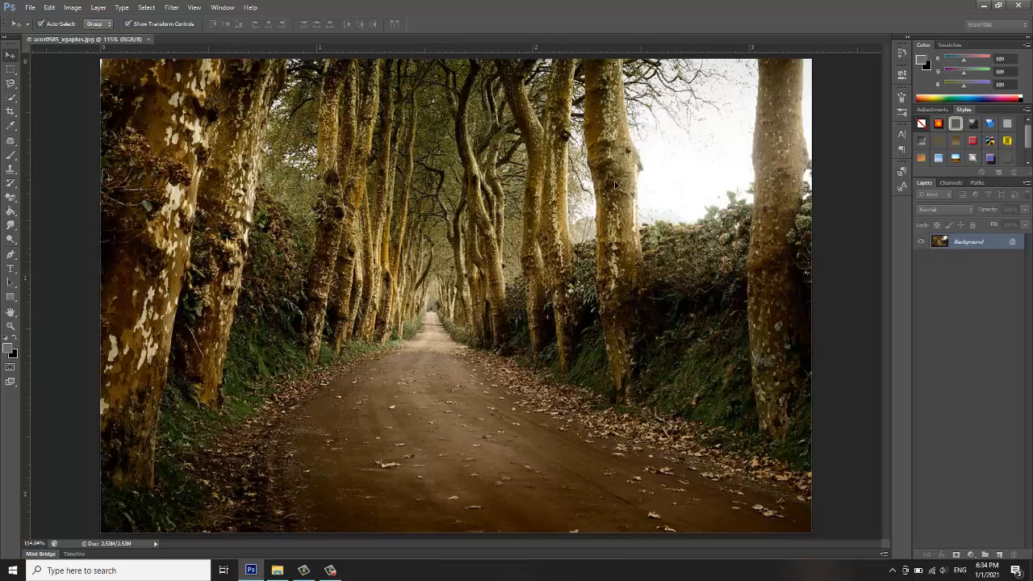
double_click(968, 242)
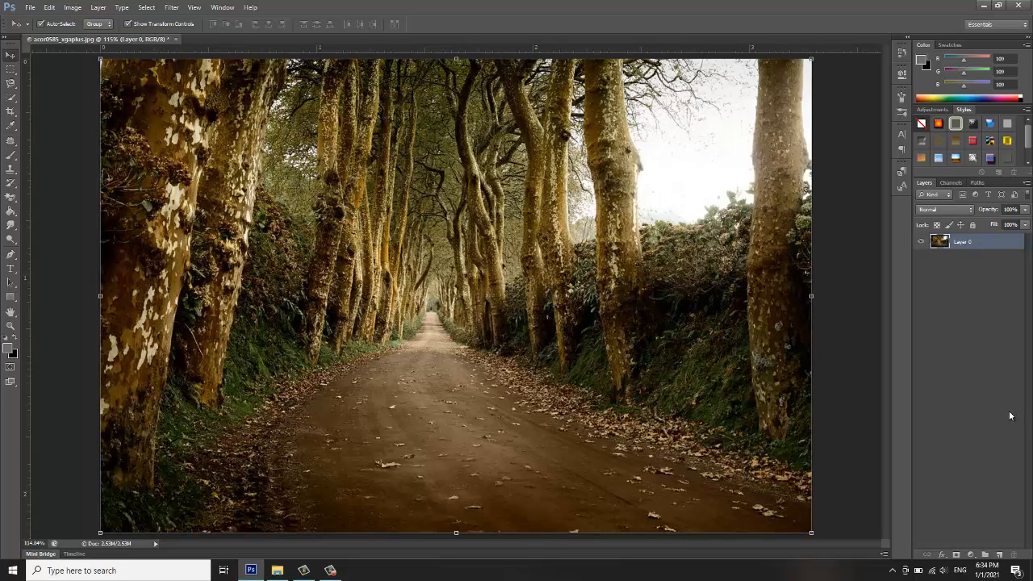
mouse_move(965, 485)
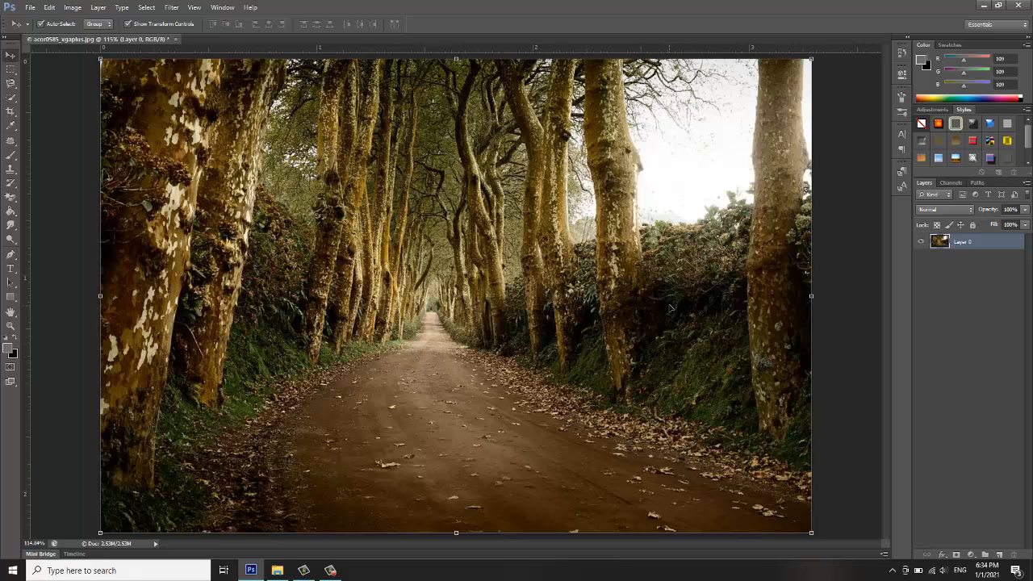
mouse_move(980, 519)
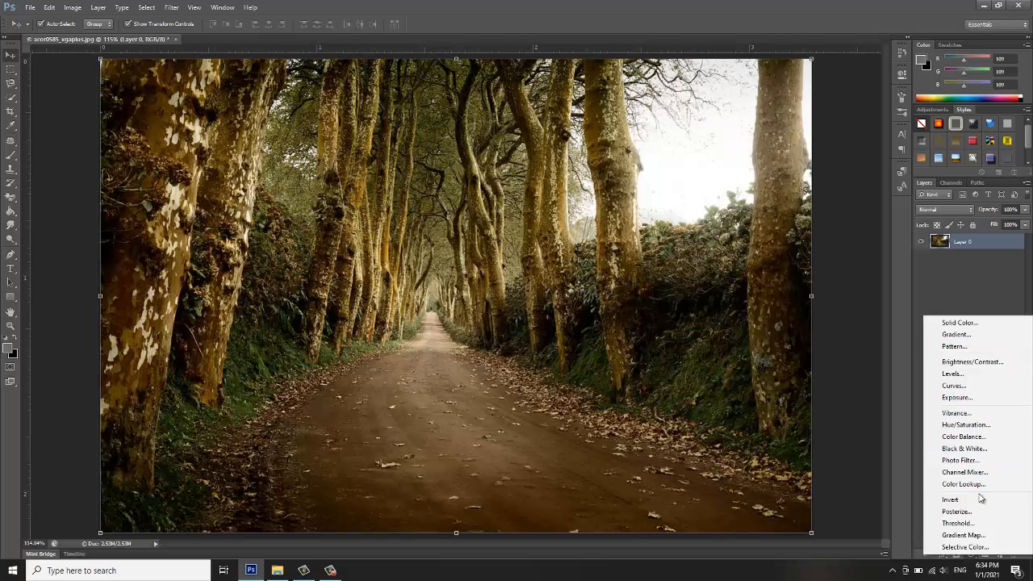
mouse_move(956, 412)
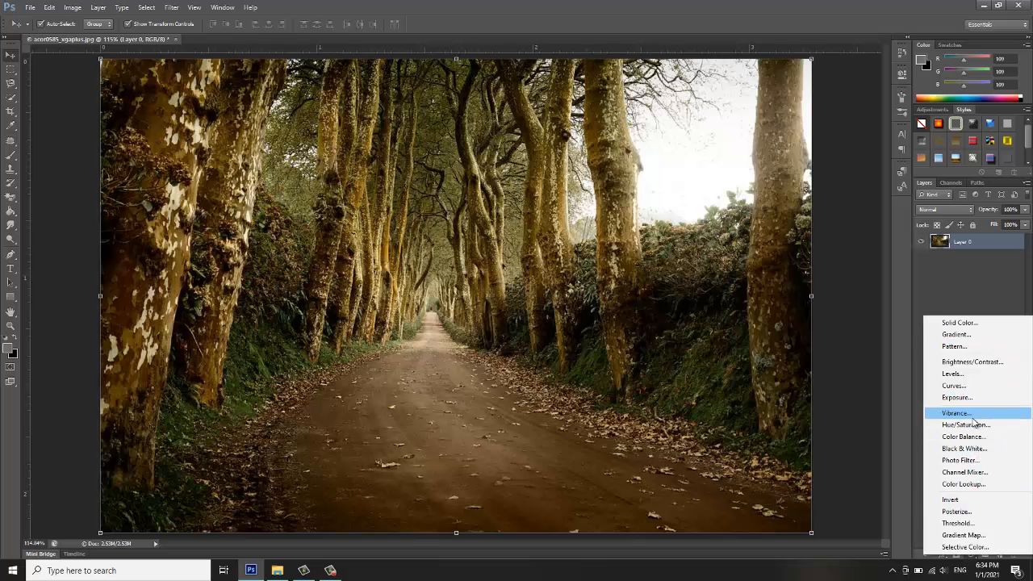
mouse_move(964, 449)
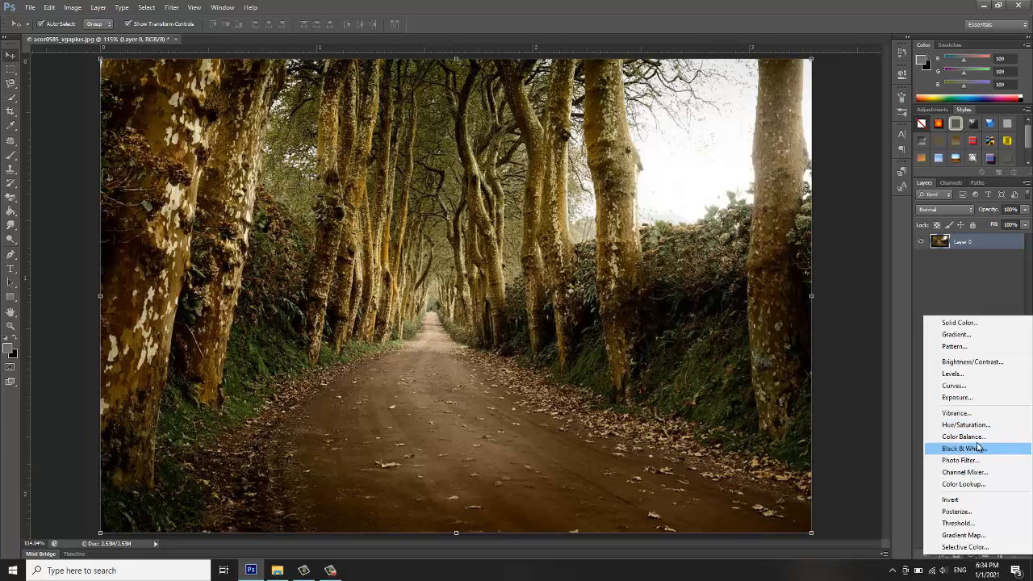
mouse_move(966, 425)
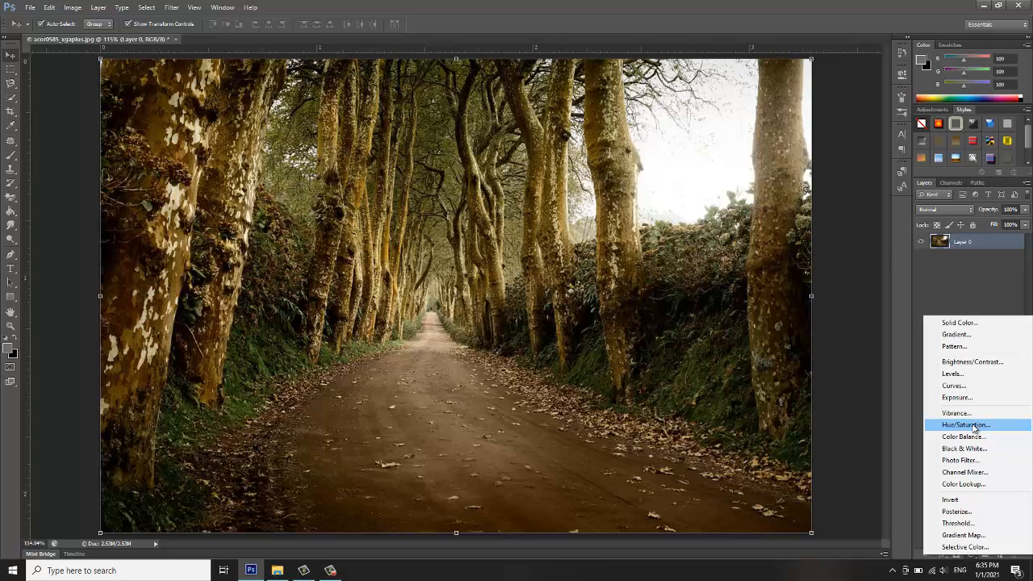
Add a Hue/Saturation adjustment layer with Saturation dragged fully to -100
click(966, 425)
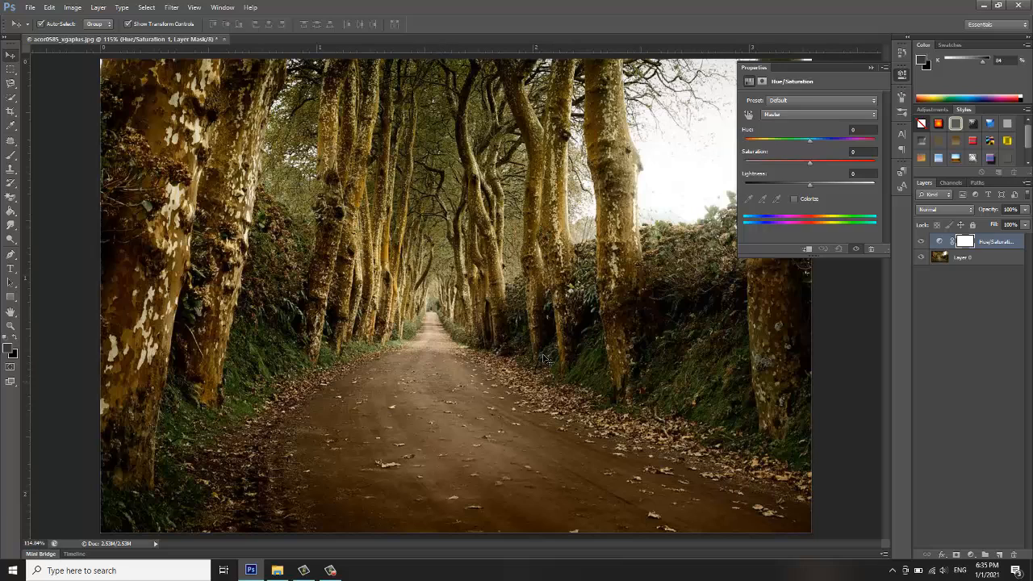
drag(810, 163, 812, 163)
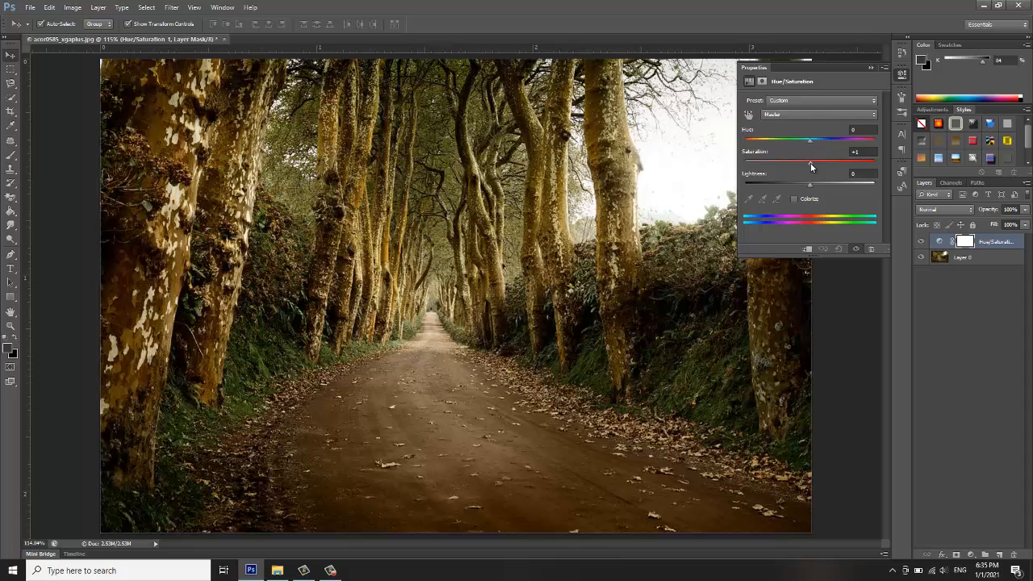
drag(811, 162, 775, 162)
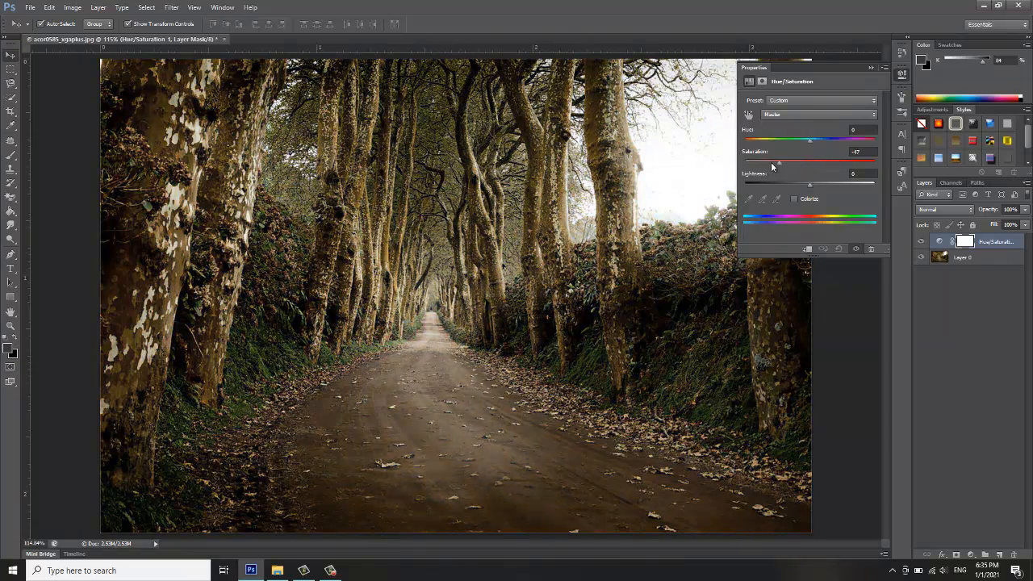
drag(778, 162, 814, 163)
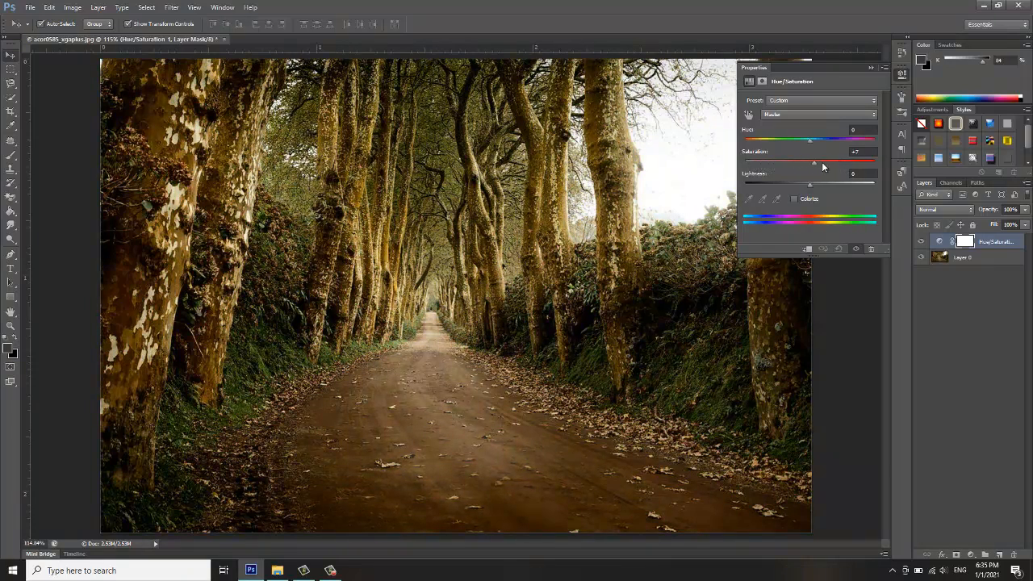
drag(812, 161, 744, 162)
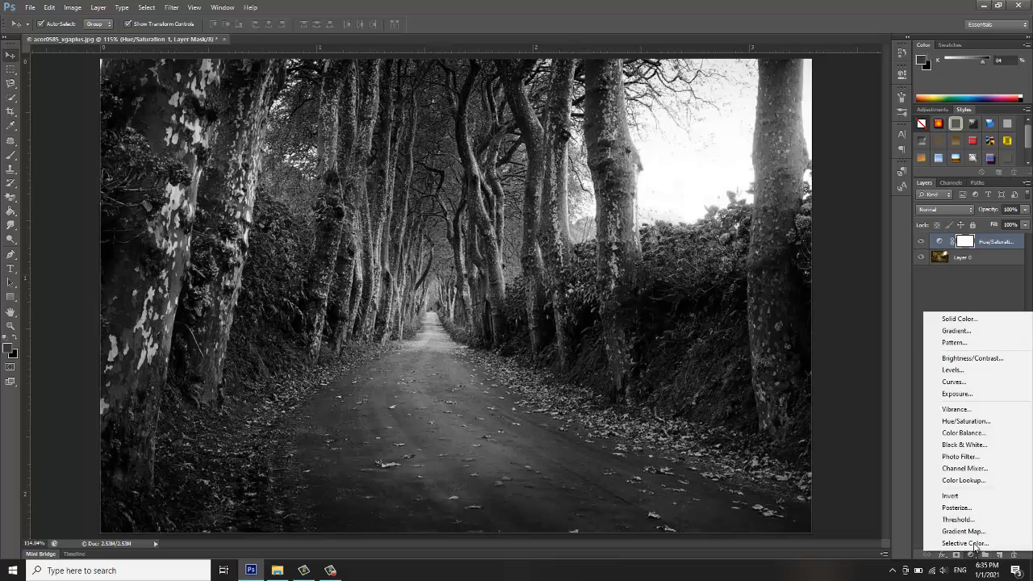
mouse_move(957, 394)
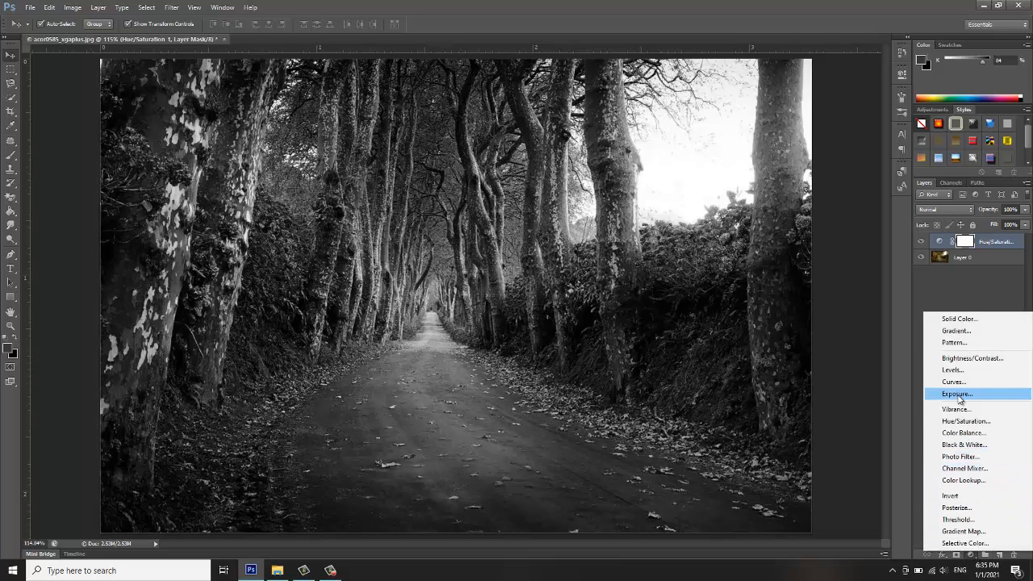
Add a Curves adjustment layer with an S-shaped RGB curve lifting midtones
click(966, 421)
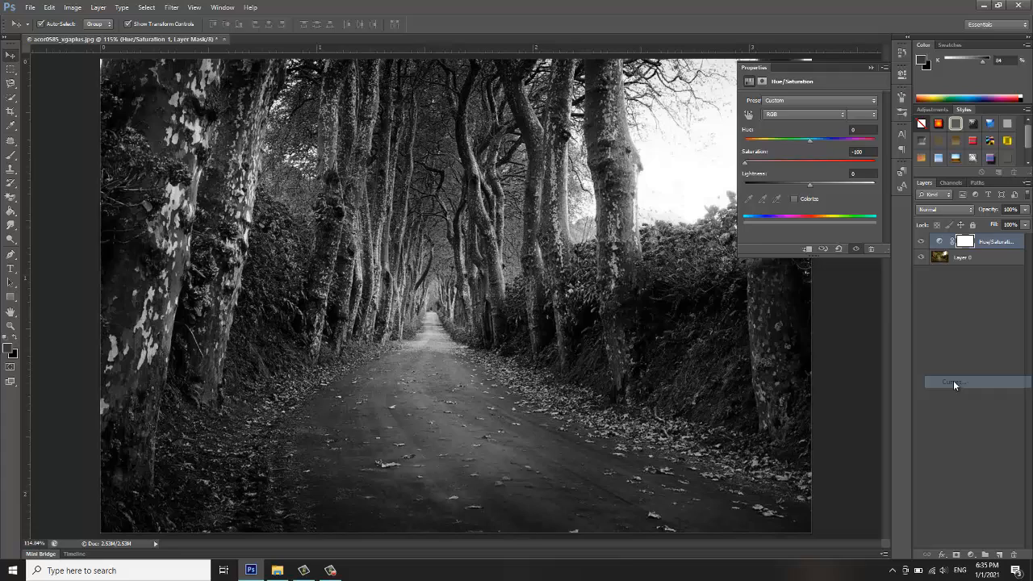
click(955, 381)
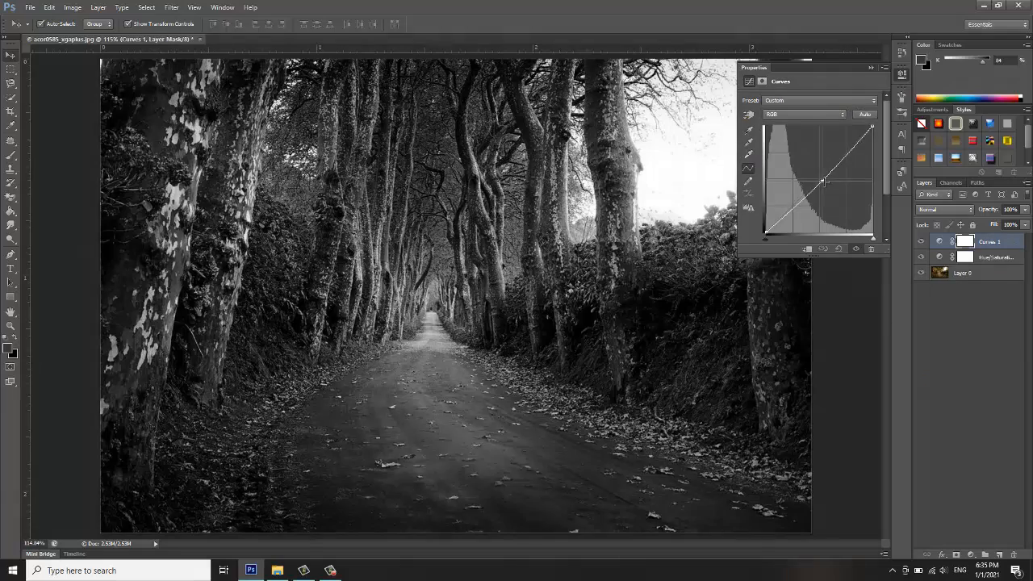
drag(823, 182, 815, 167)
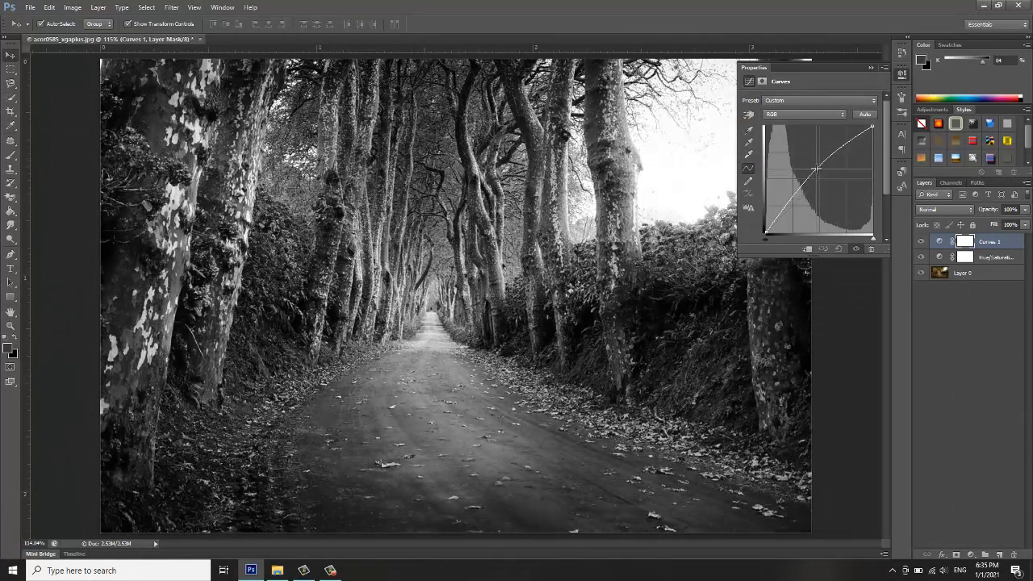
drag(817, 168, 817, 154)
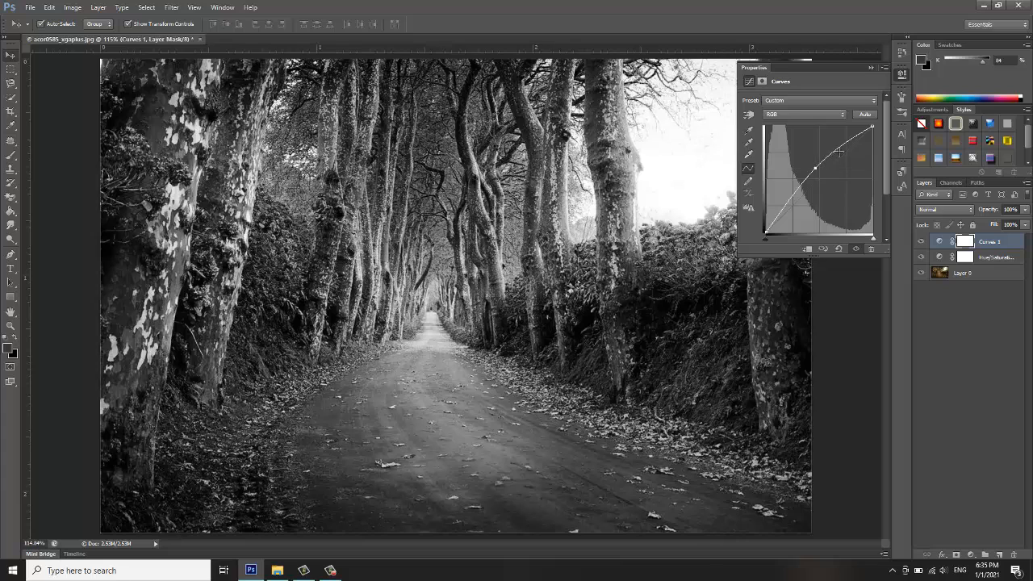
drag(815, 167, 852, 148)
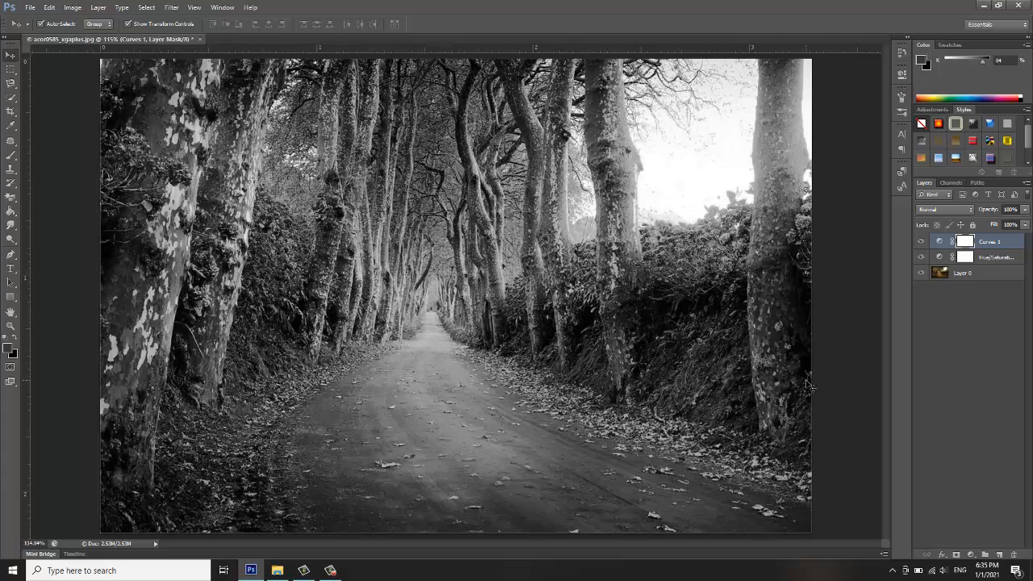
mouse_move(848, 345)
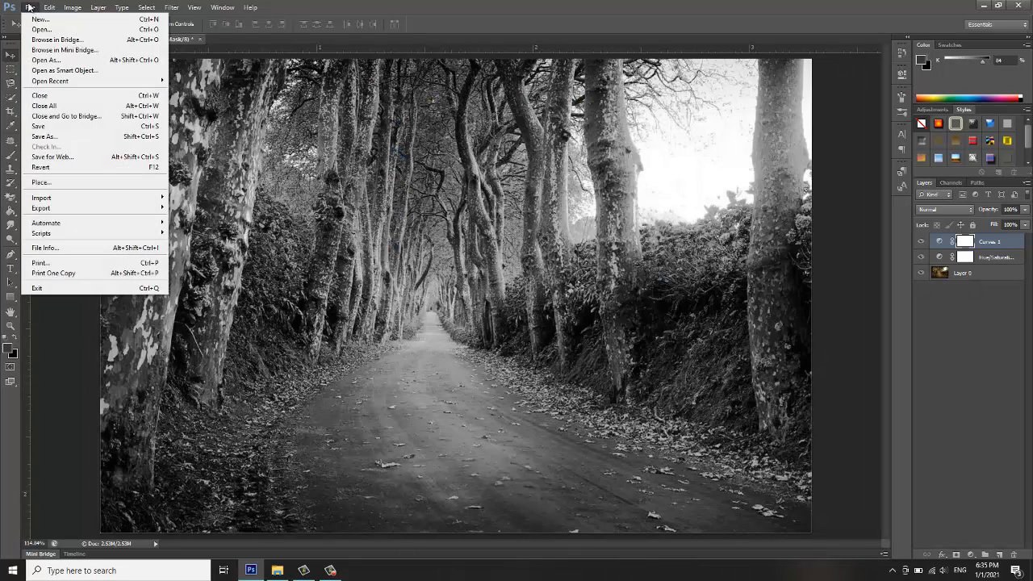
Save the image as a JPEG named 1 via Save As
click(43, 136)
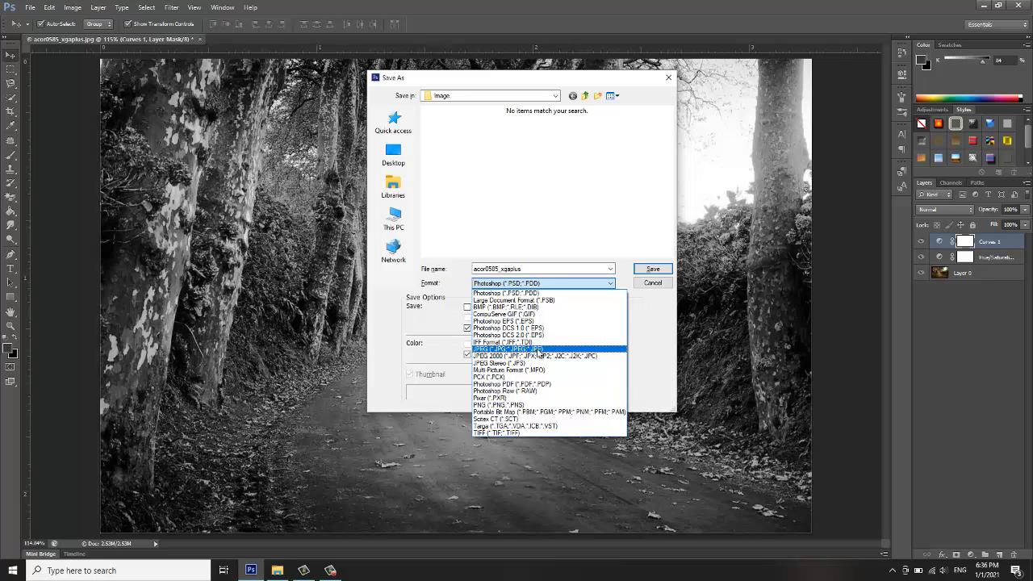
click(504, 348)
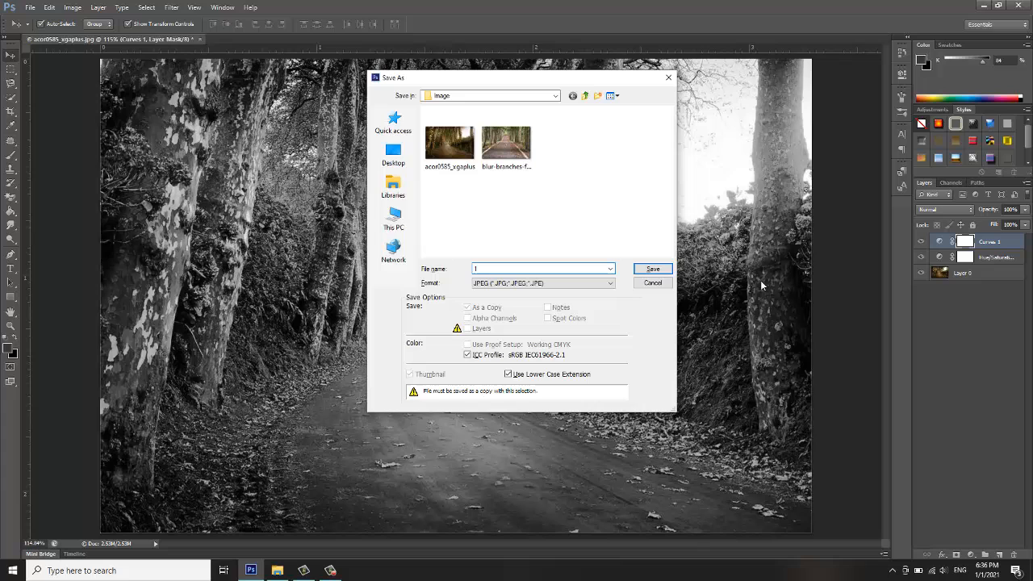
text(l)
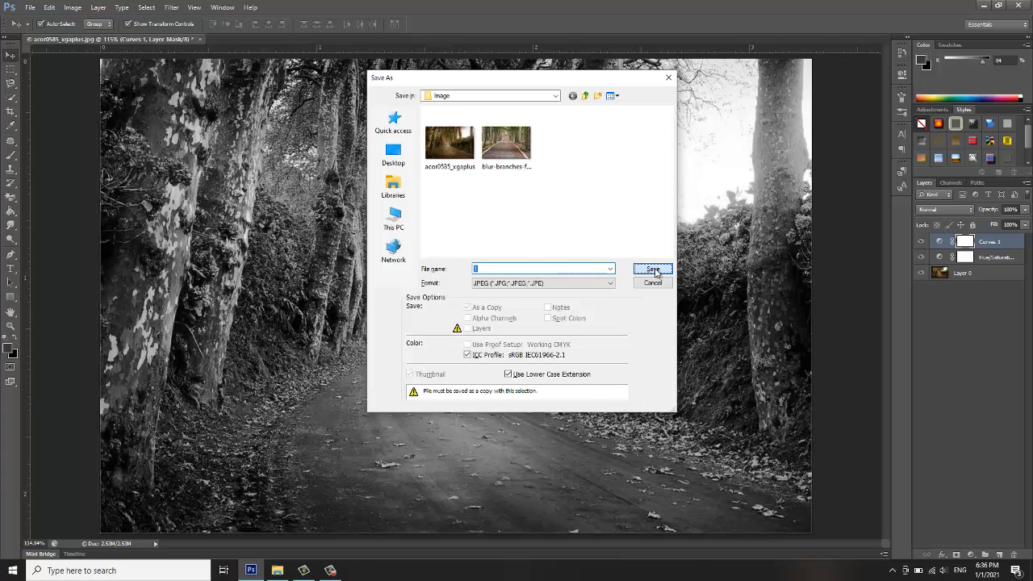
click(652, 270)
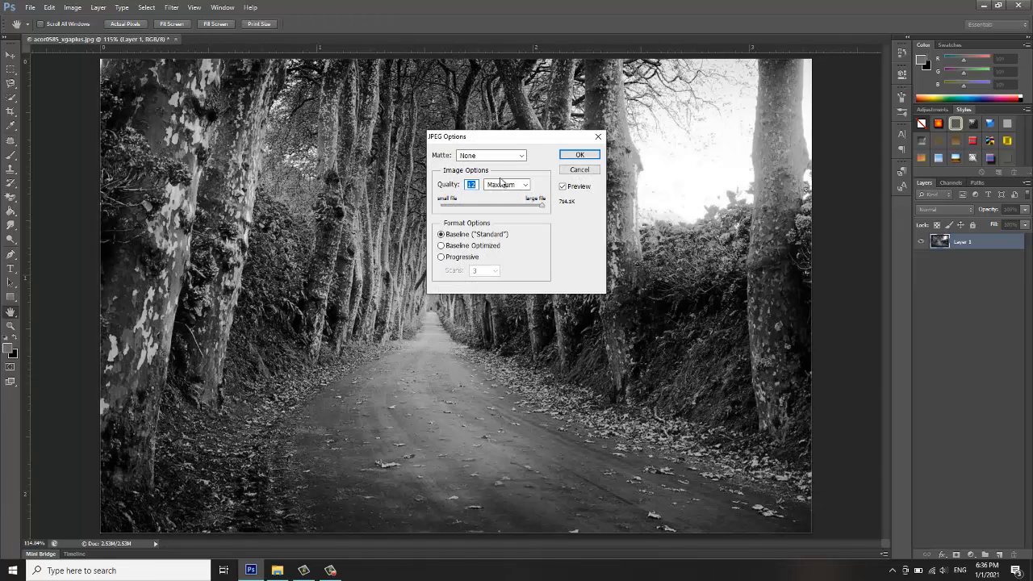
Set JPEG Options quality to 12 Maximum and confirm
click(525, 184)
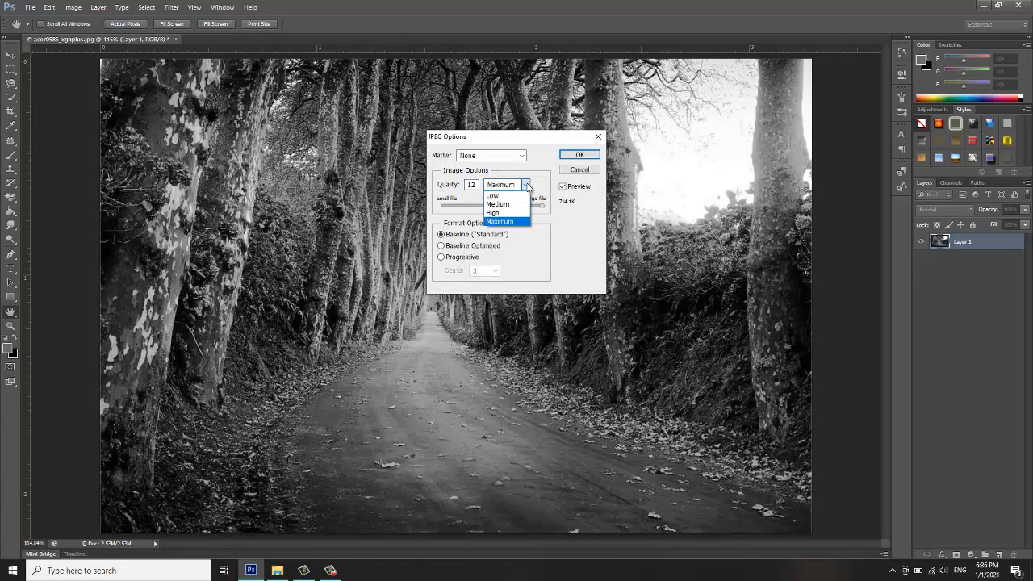
mouse_move(493, 195)
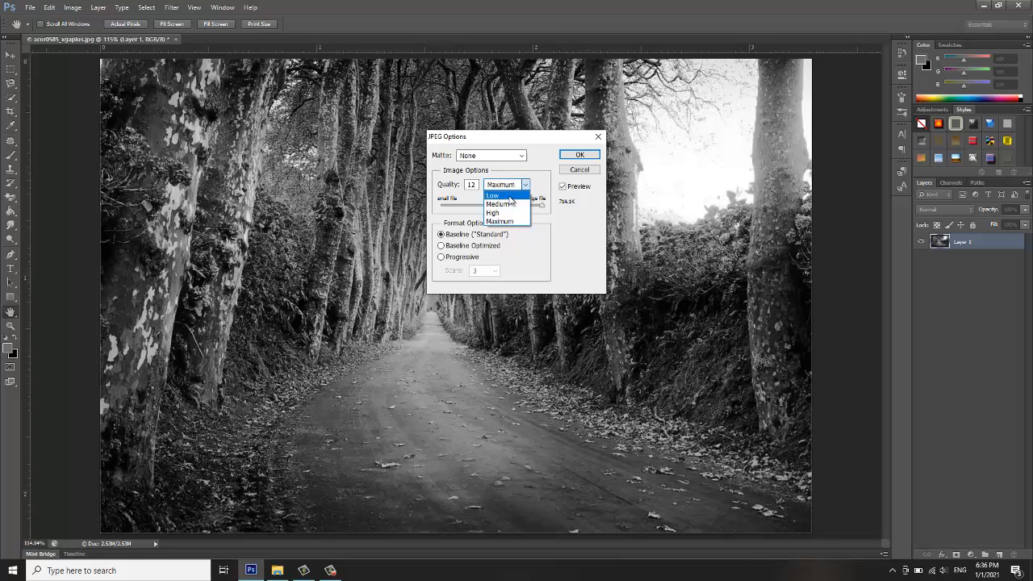
click(499, 222)
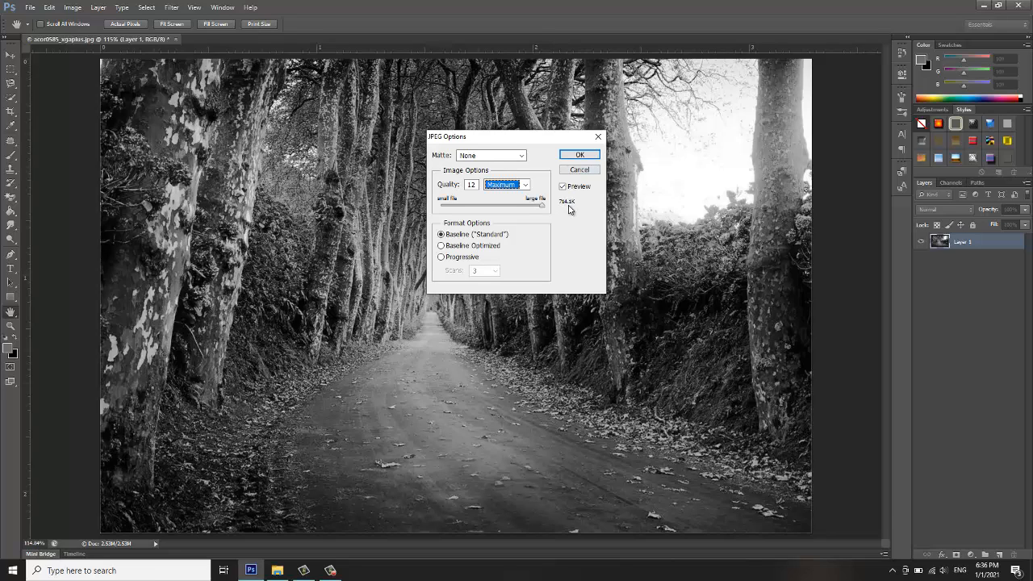
mouse_move(576, 214)
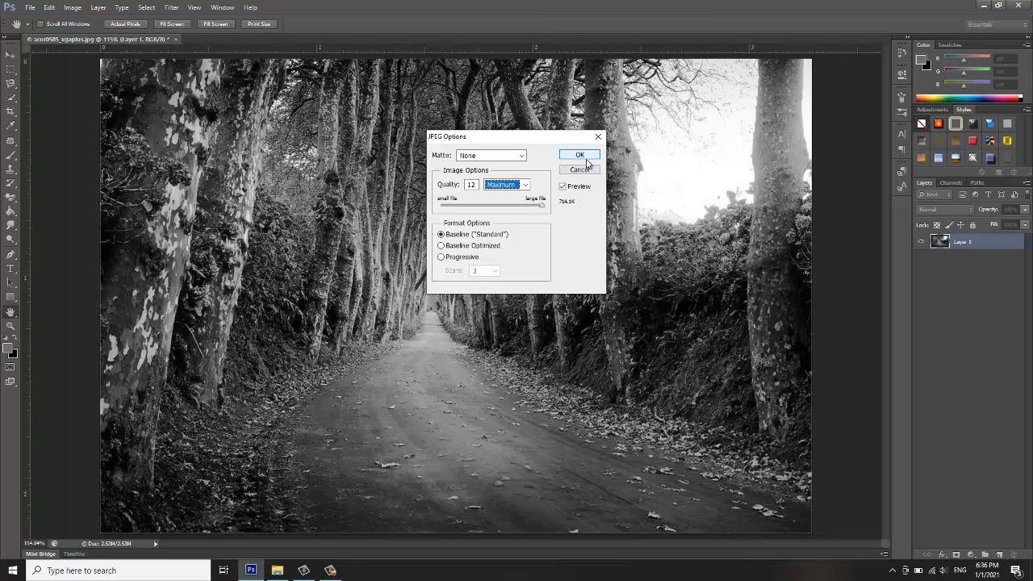
click(580, 155)
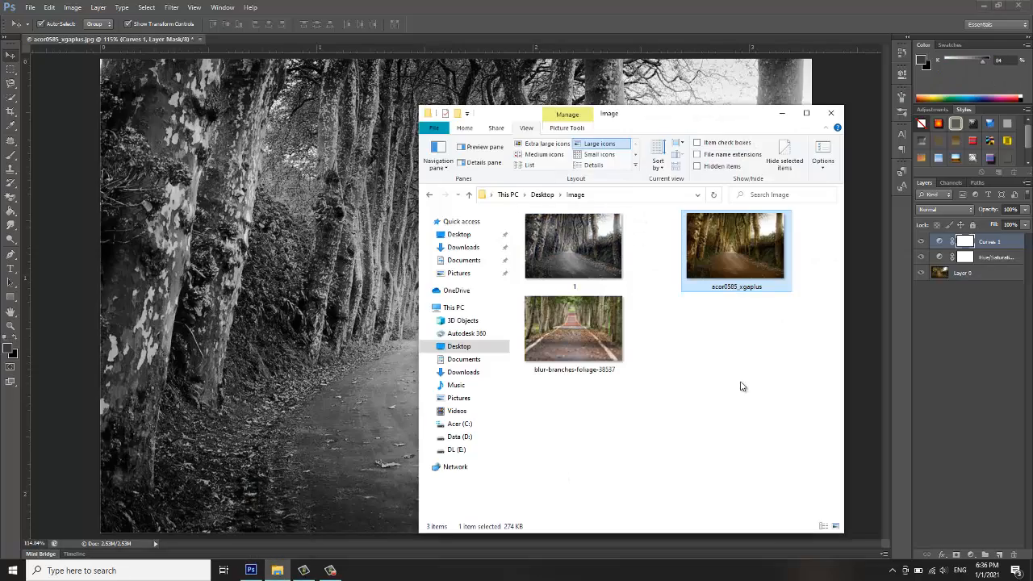
Preview the saved black-and-white 1.jpg, then open the blur-branches-foliage photo
click(574, 245)
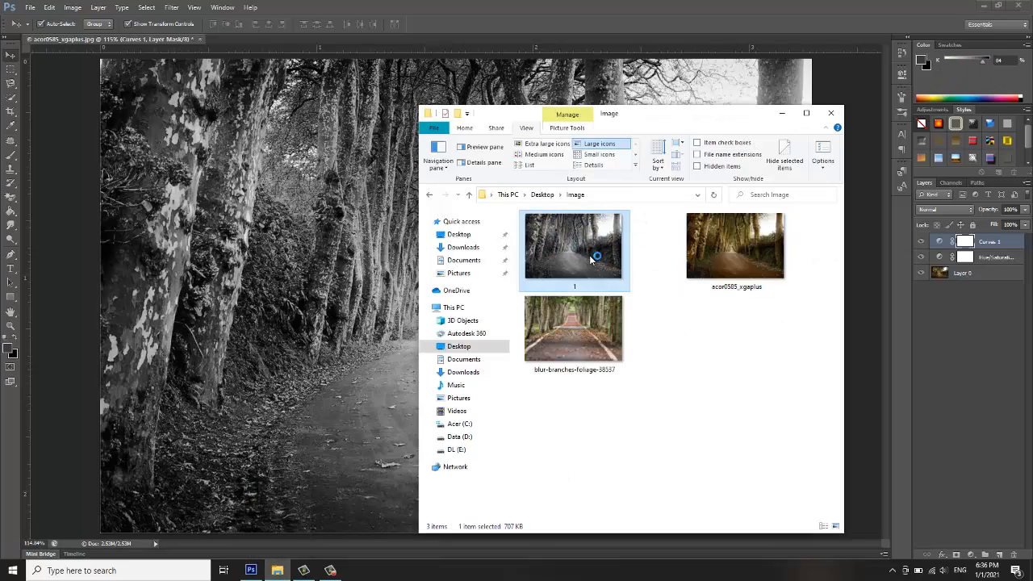
double_click(574, 247)
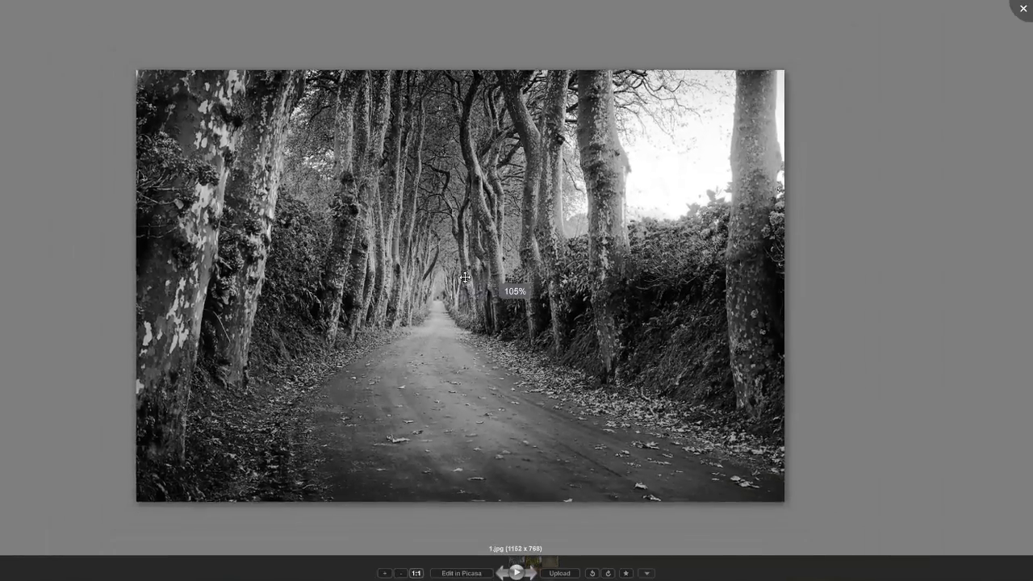
click(385, 573)
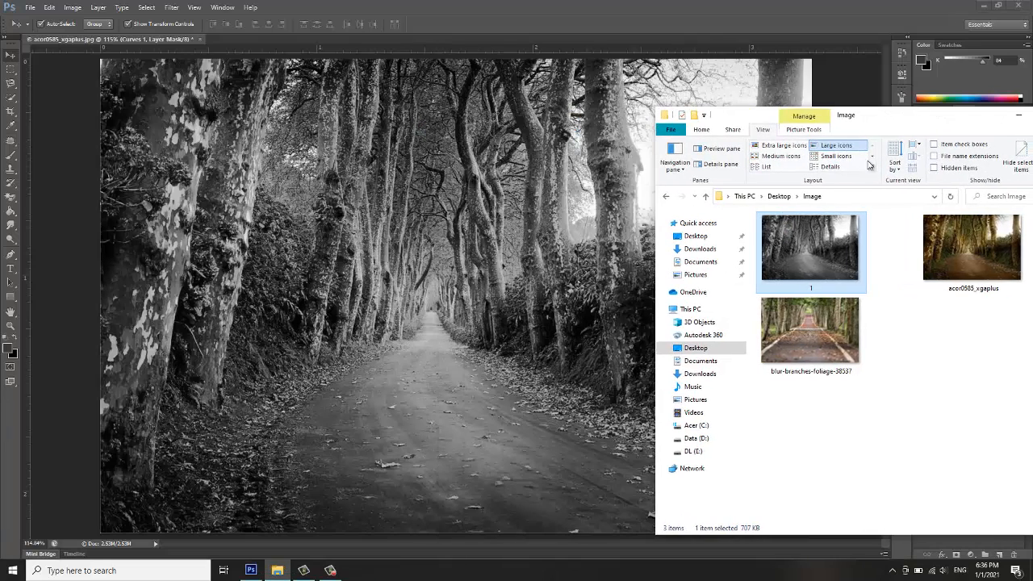
click(810, 329)
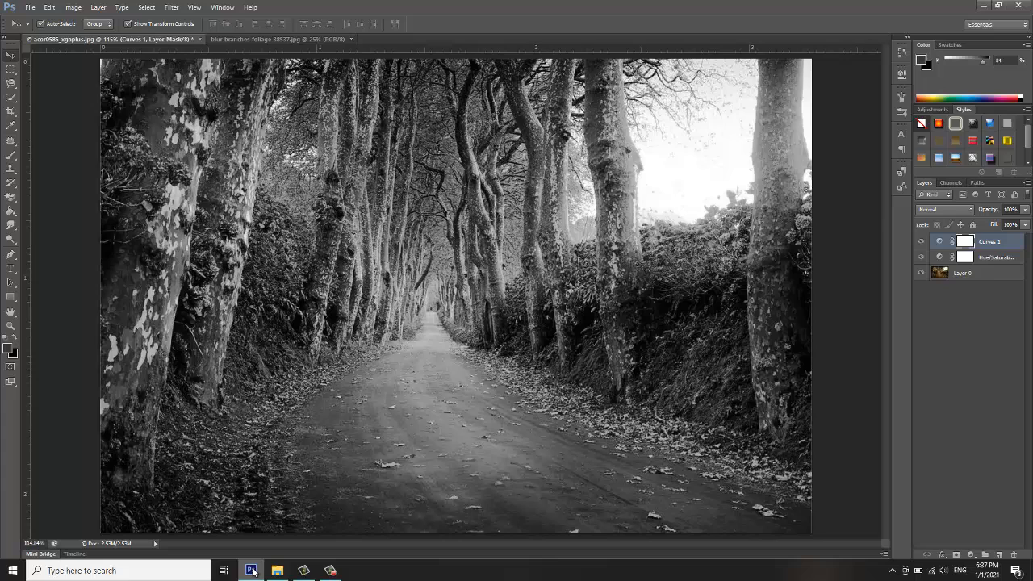
Place the foliage photo into the document and commit its transform
click(277, 571)
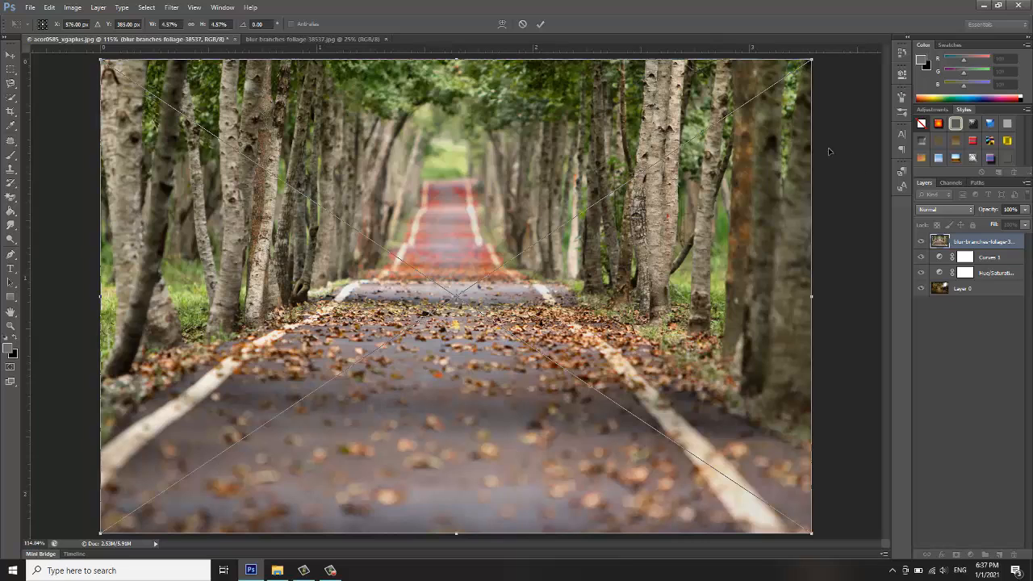
mouse_move(663, 291)
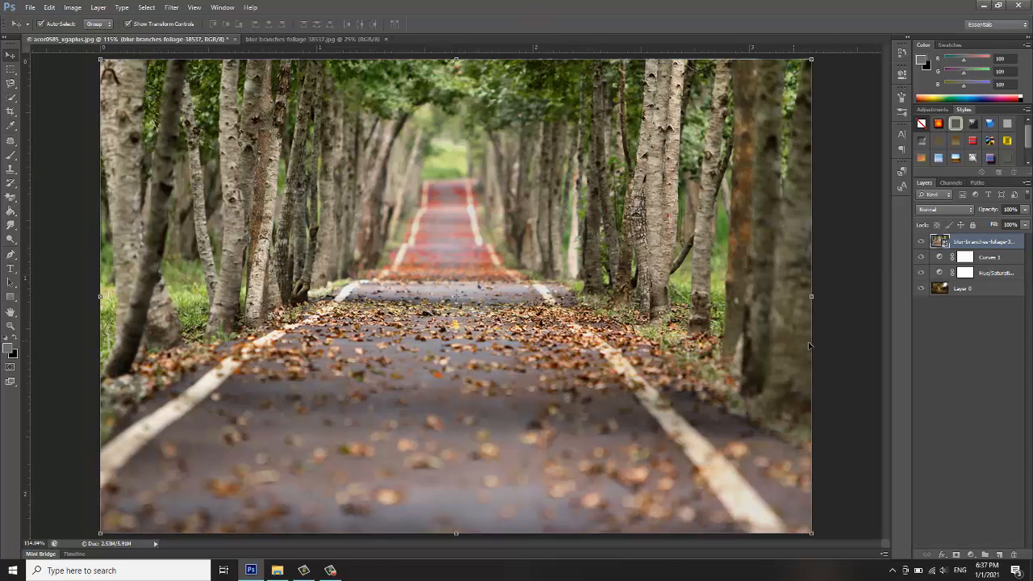
click(985, 242)
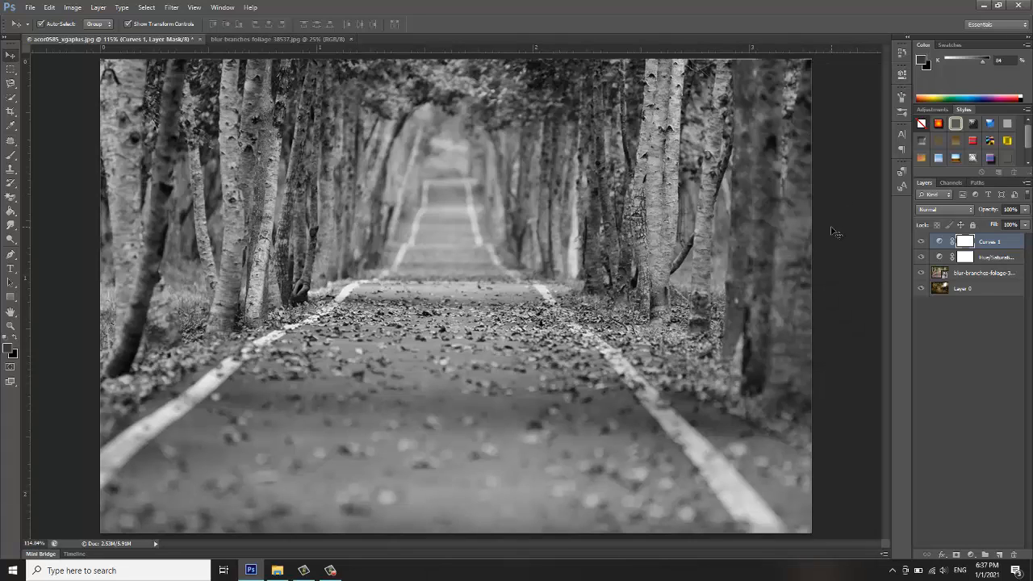
mouse_move(733, 266)
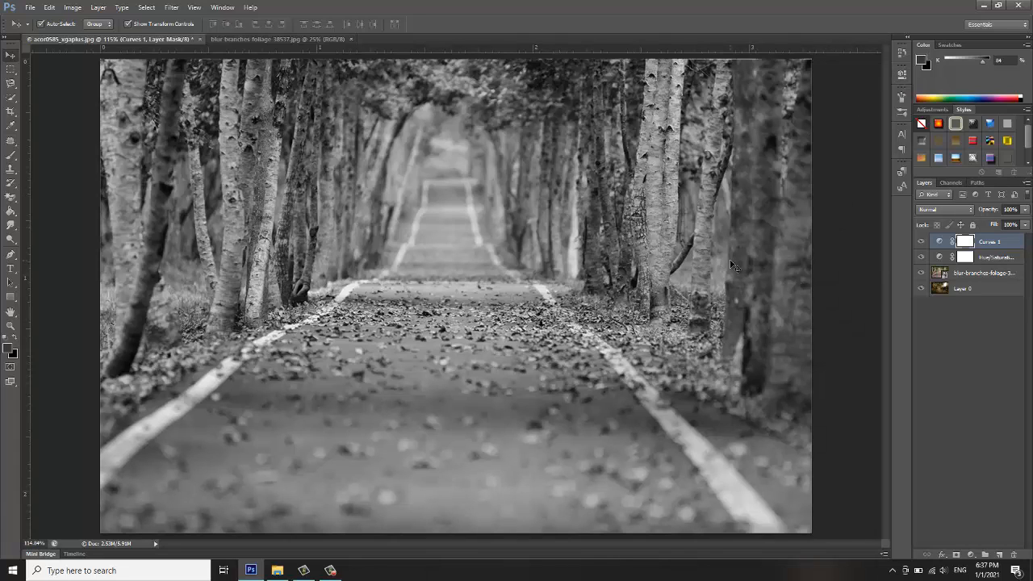
mouse_move(731, 278)
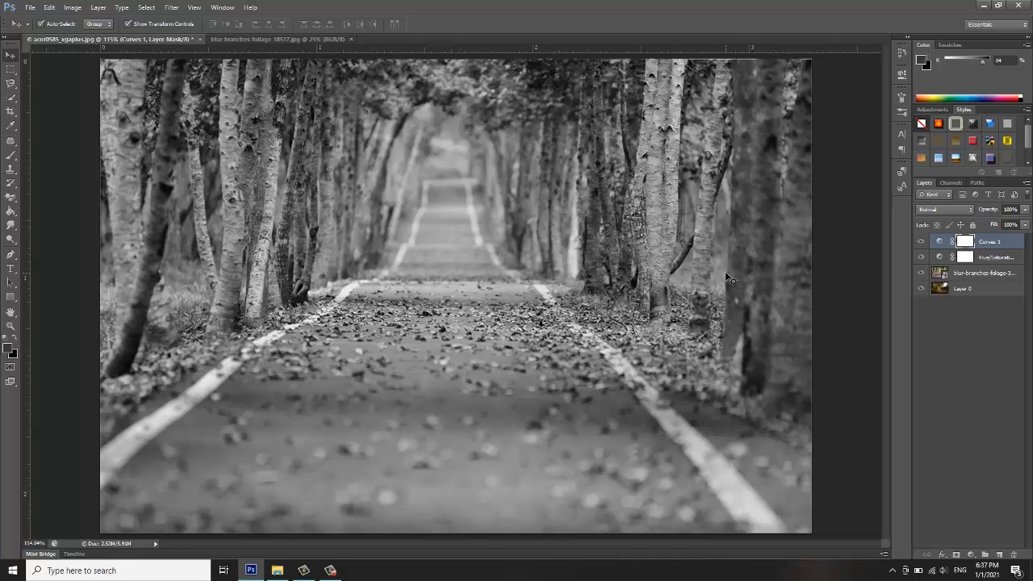
mouse_move(334, 215)
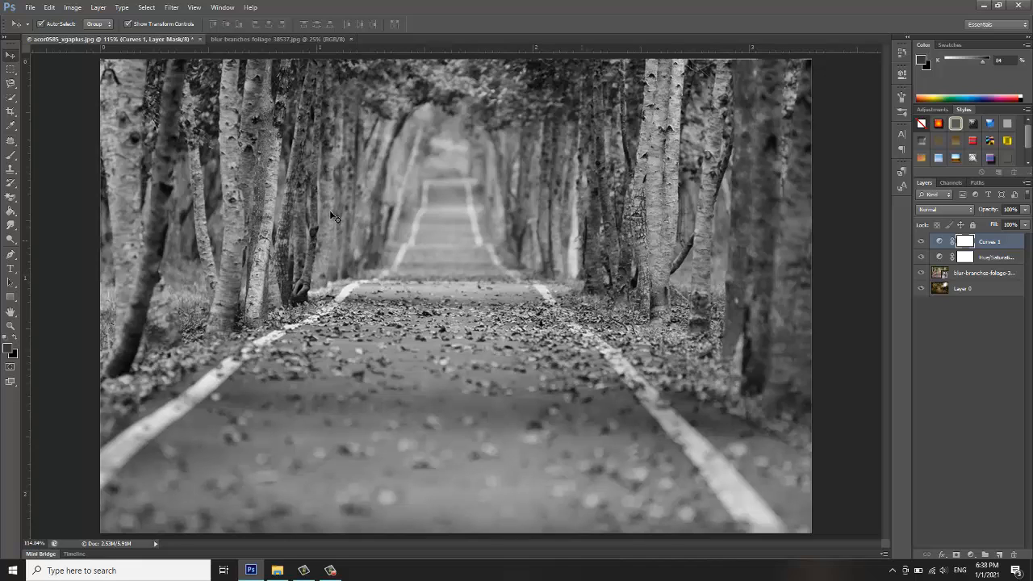
Save the foliage image as JPEG 2 at Maximum quality and close the preview
click(30, 7)
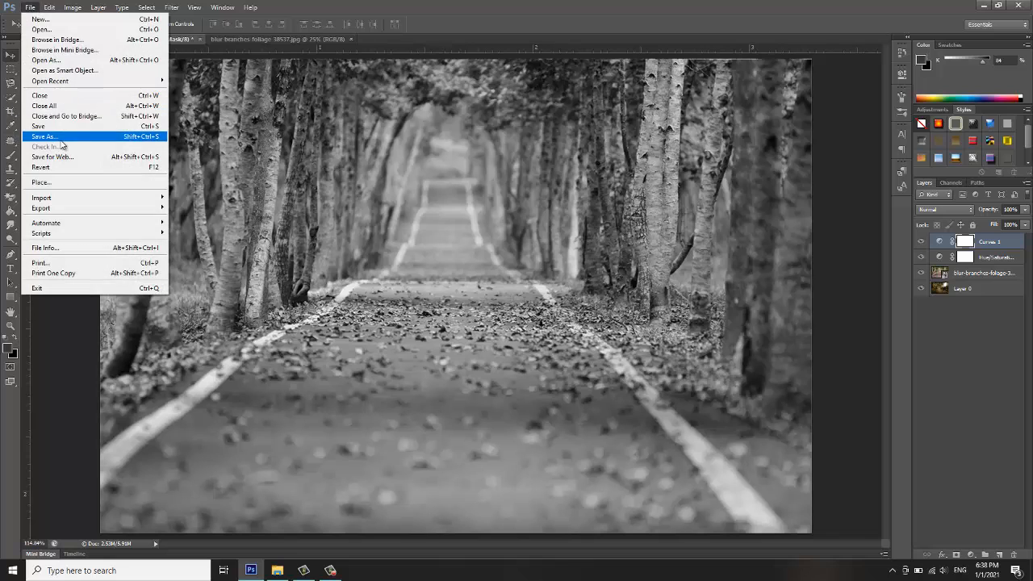
click(43, 135)
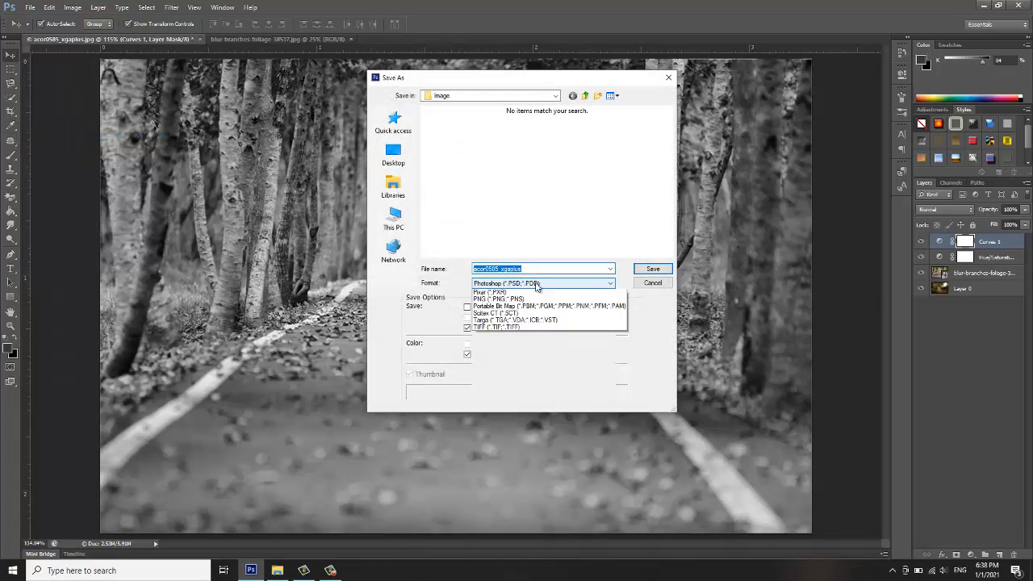
click(516, 293)
text(2)
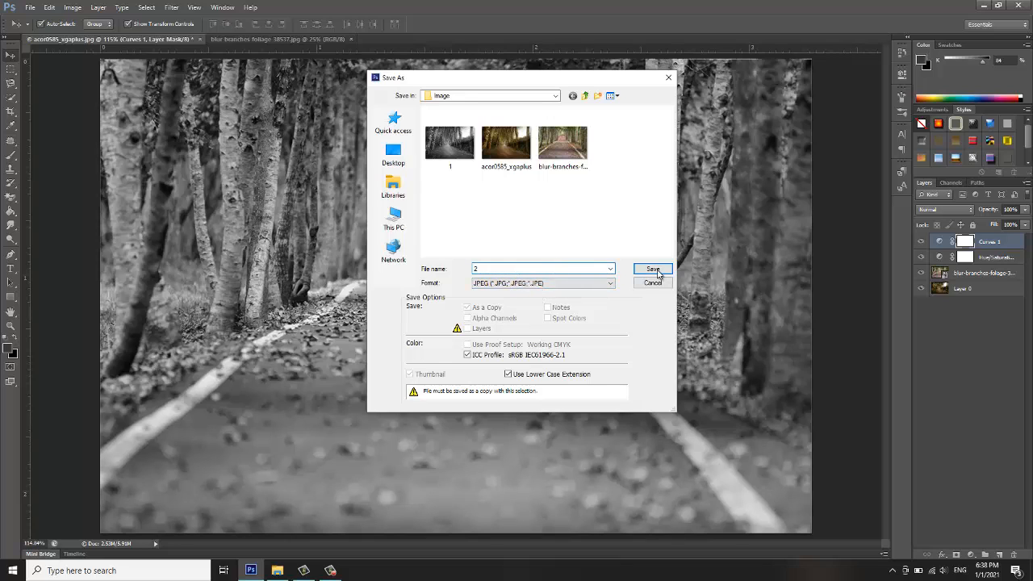
click(653, 269)
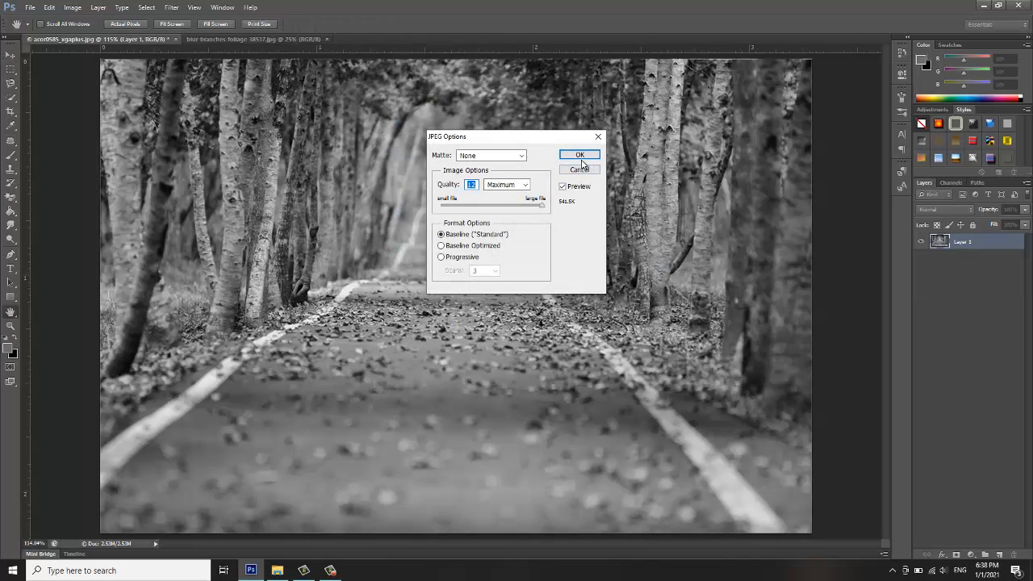
click(580, 155)
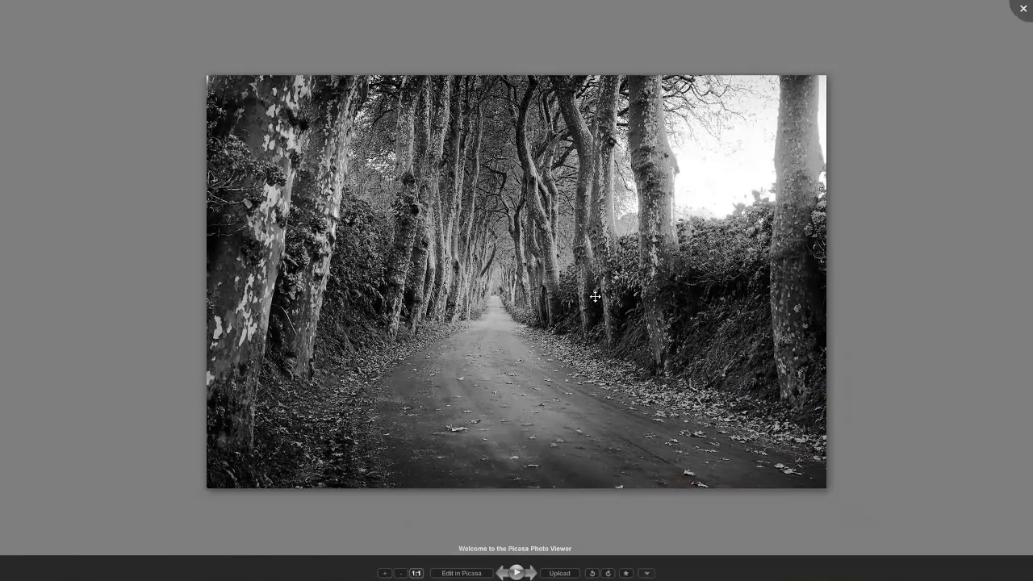
click(530, 572)
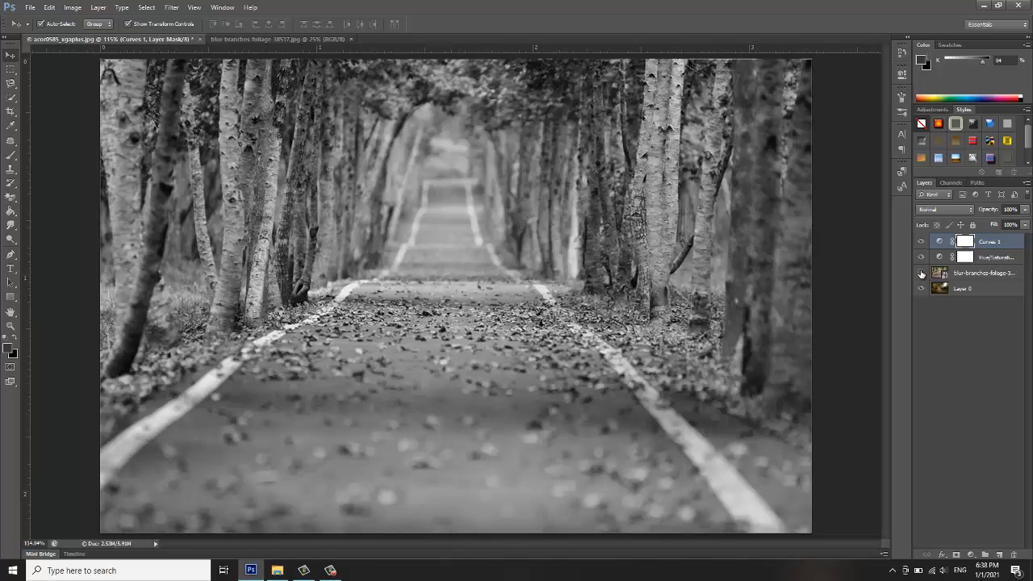
click(922, 273)
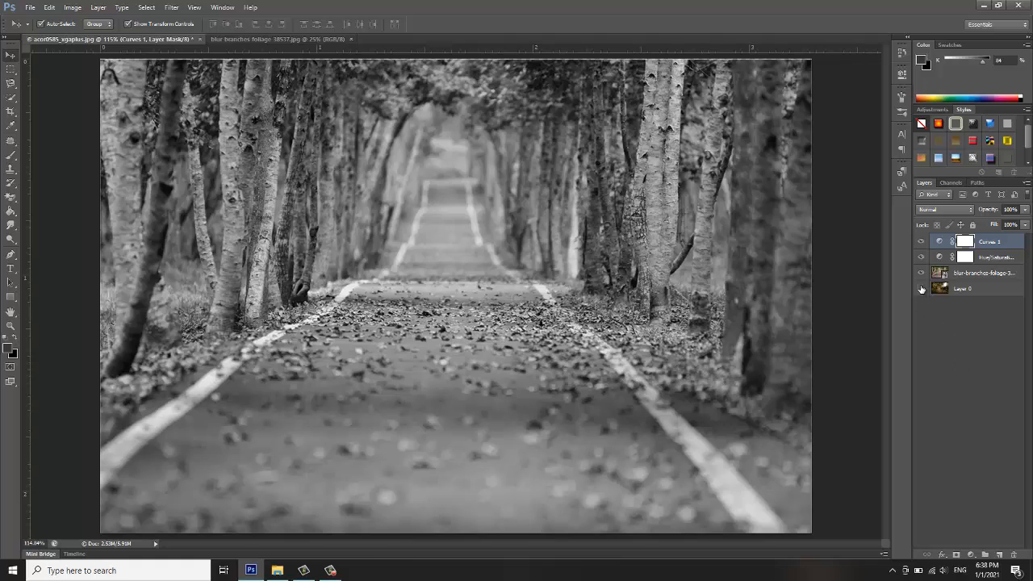
mouse_move(971, 374)
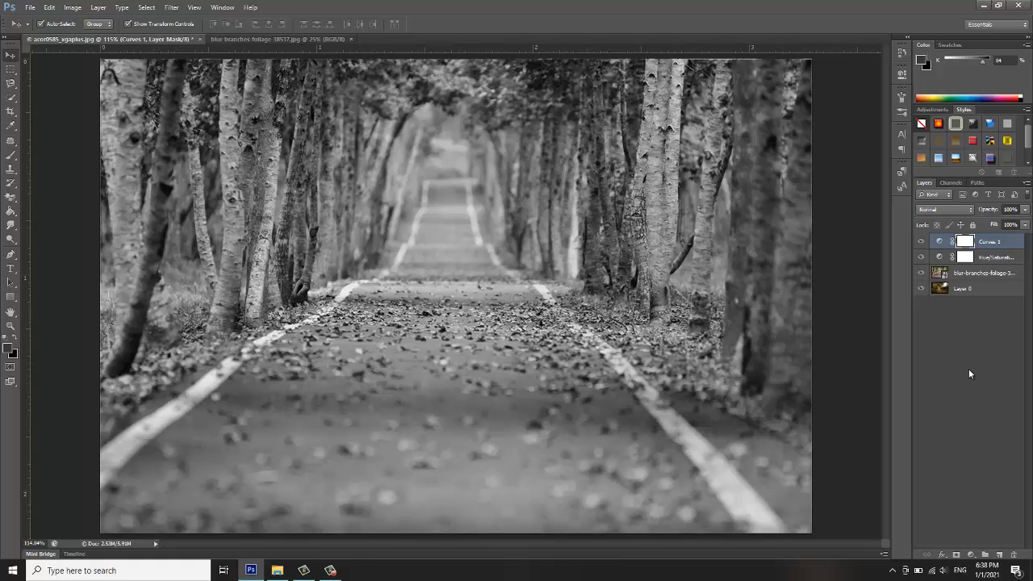
mouse_move(997, 439)
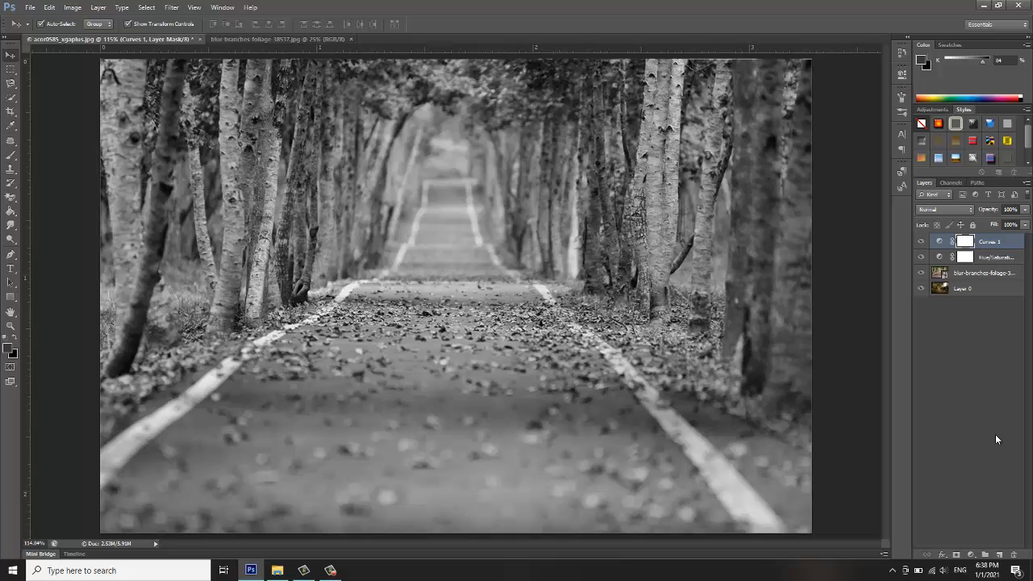
mouse_move(1000, 438)
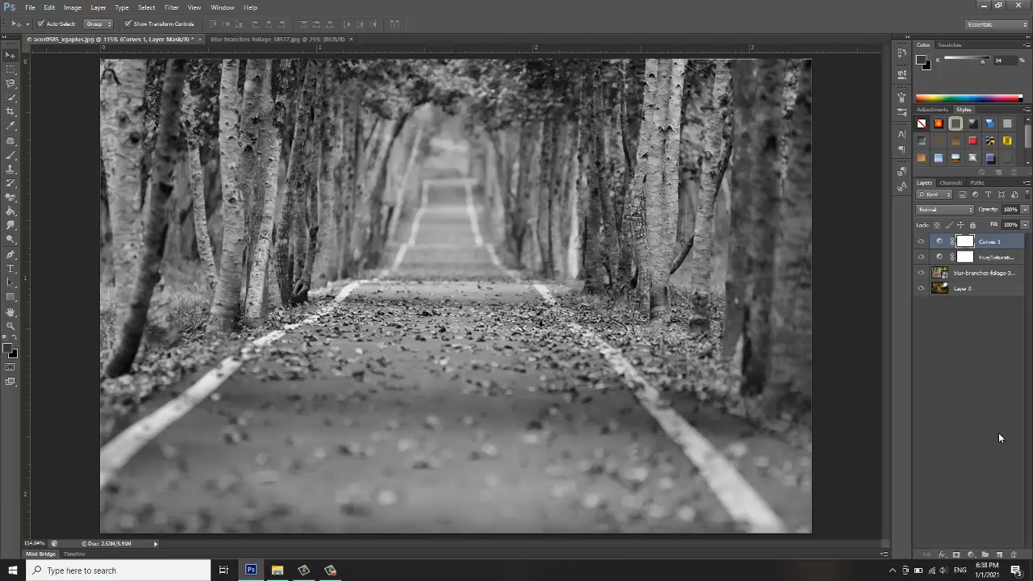